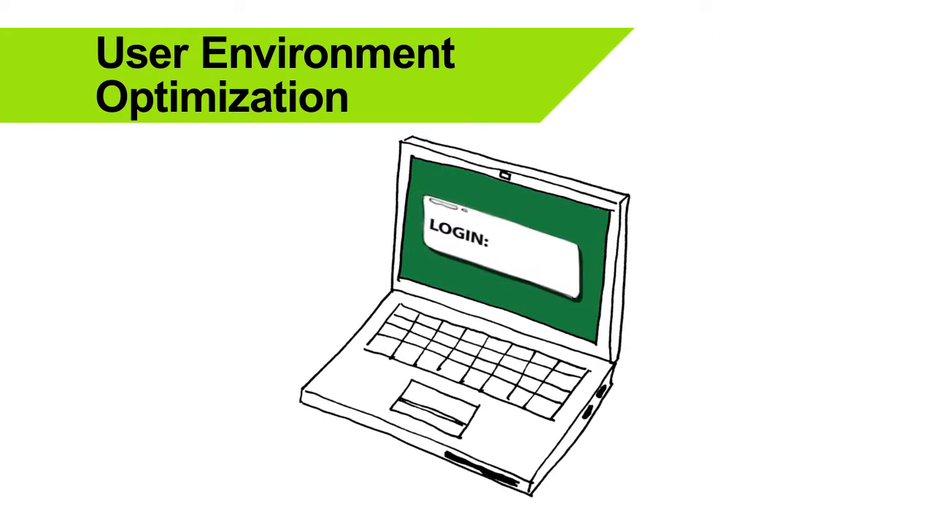
text(DR KLEIN)
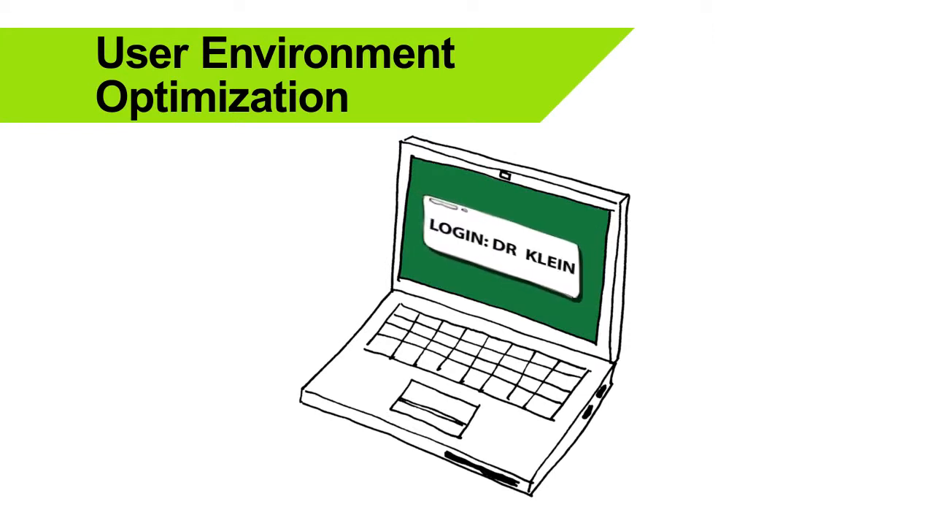